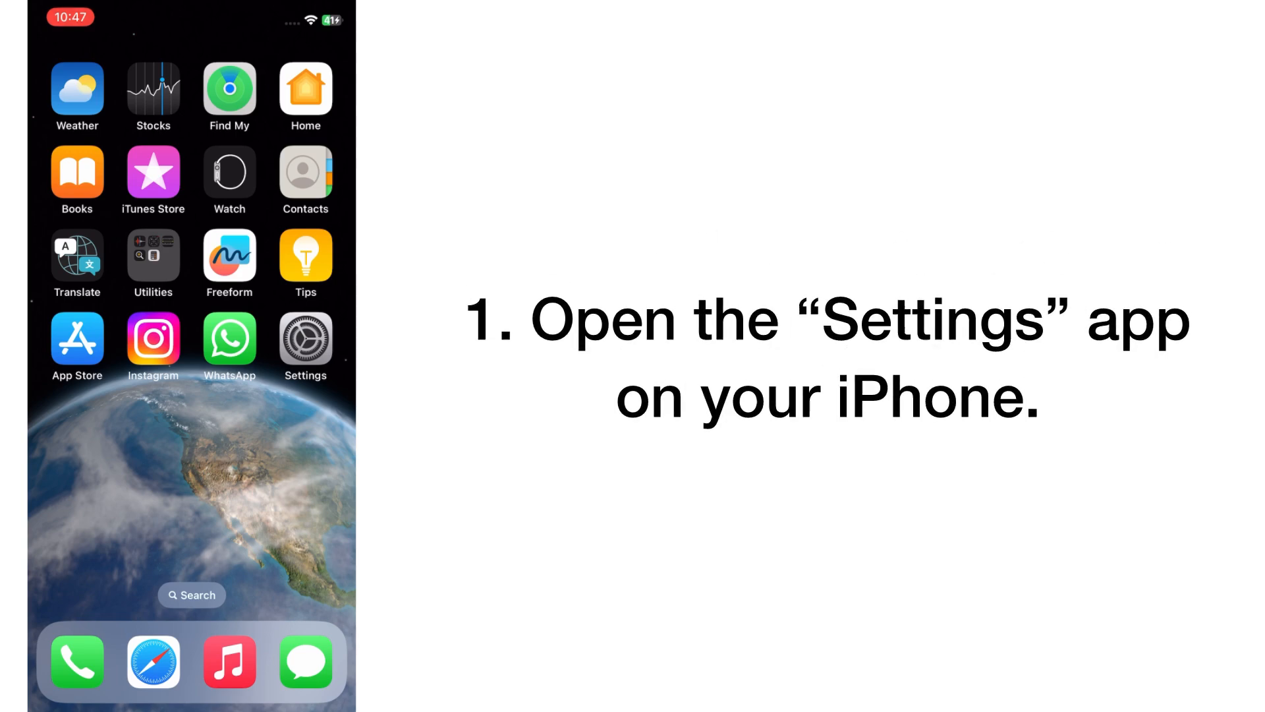
Step: Open the Settings app from the home screen to reach the Wi-Fi page
click(305, 340)
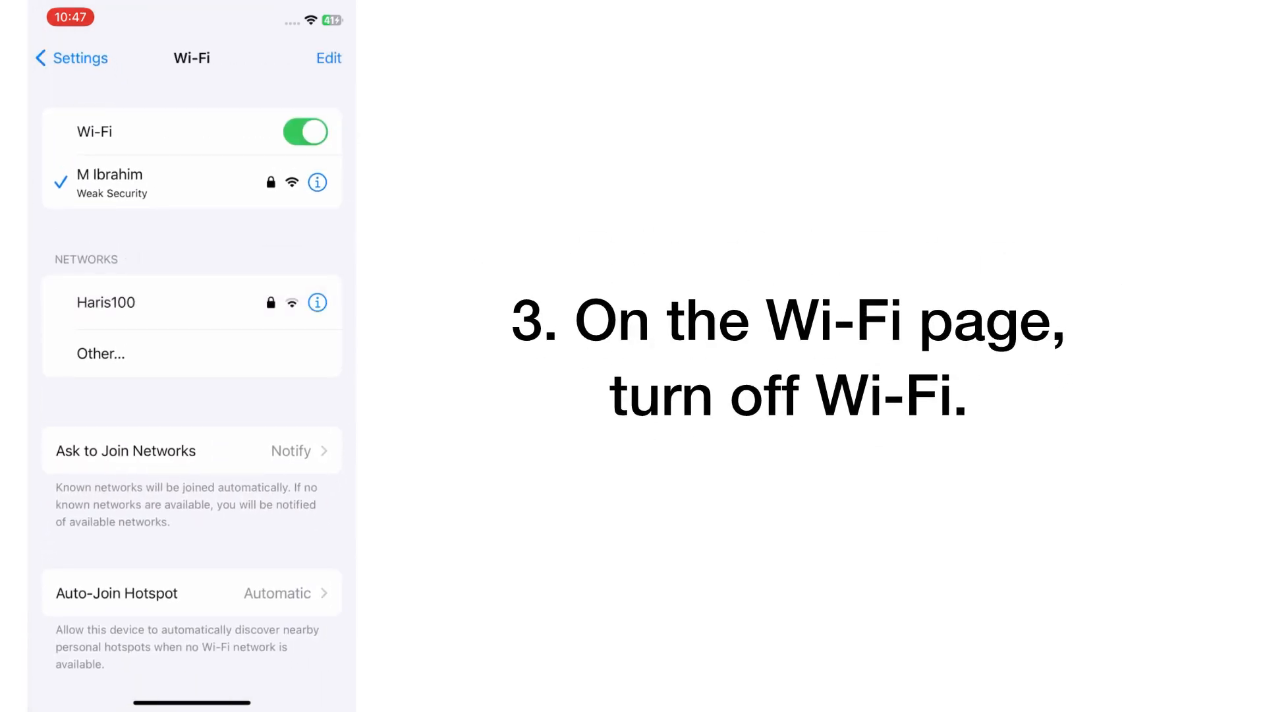
Step: Switch Wi-Fi off, then toggle Airplane Mode on and back off from the main list
click(304, 131)
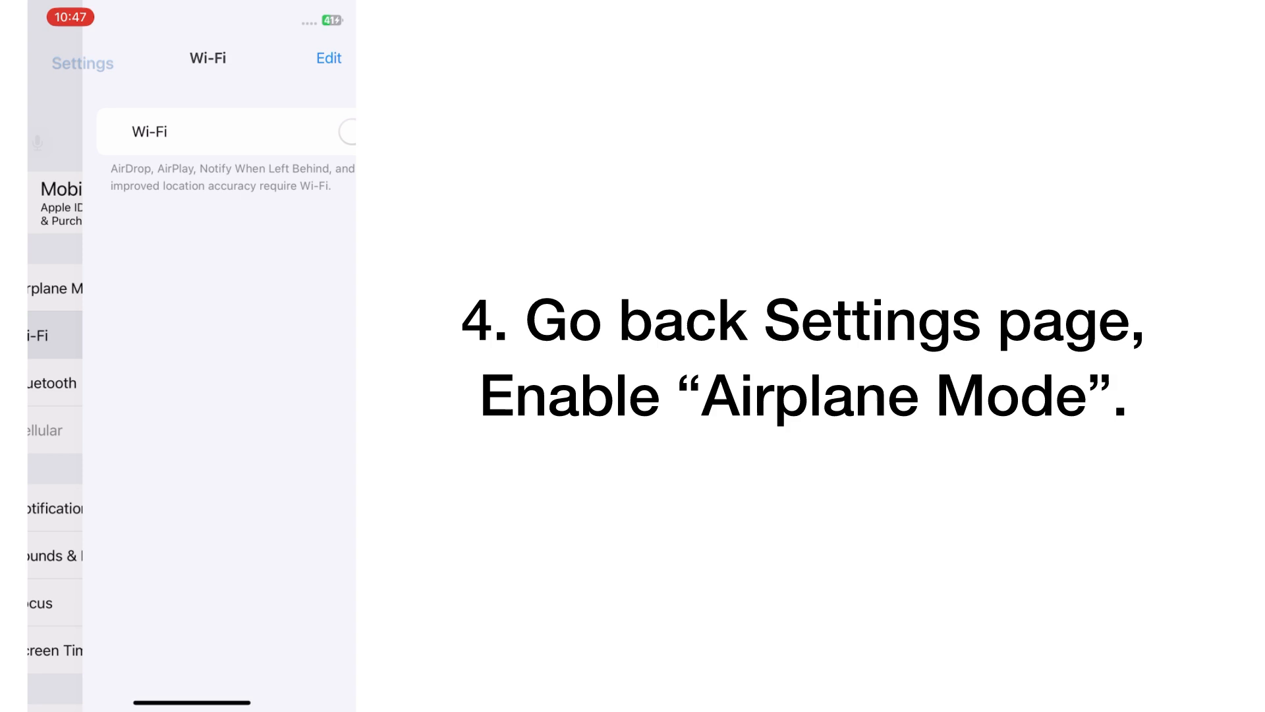
click(80, 63)
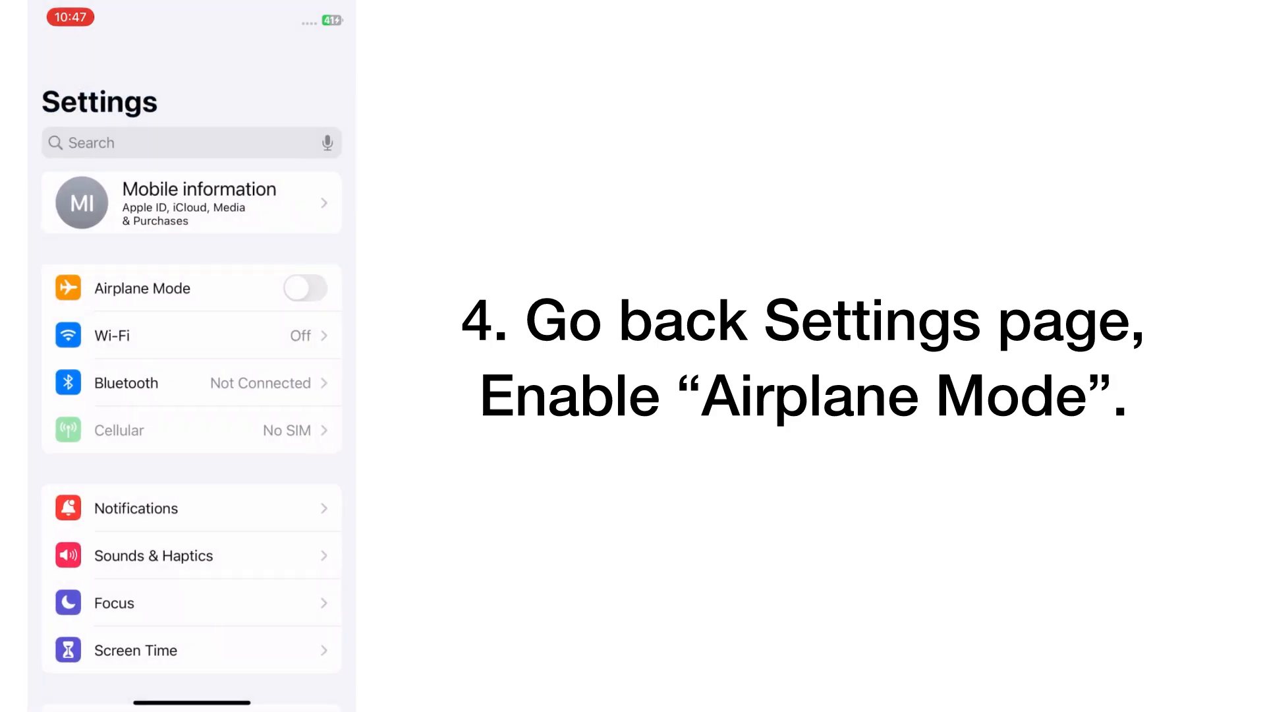
click(305, 288)
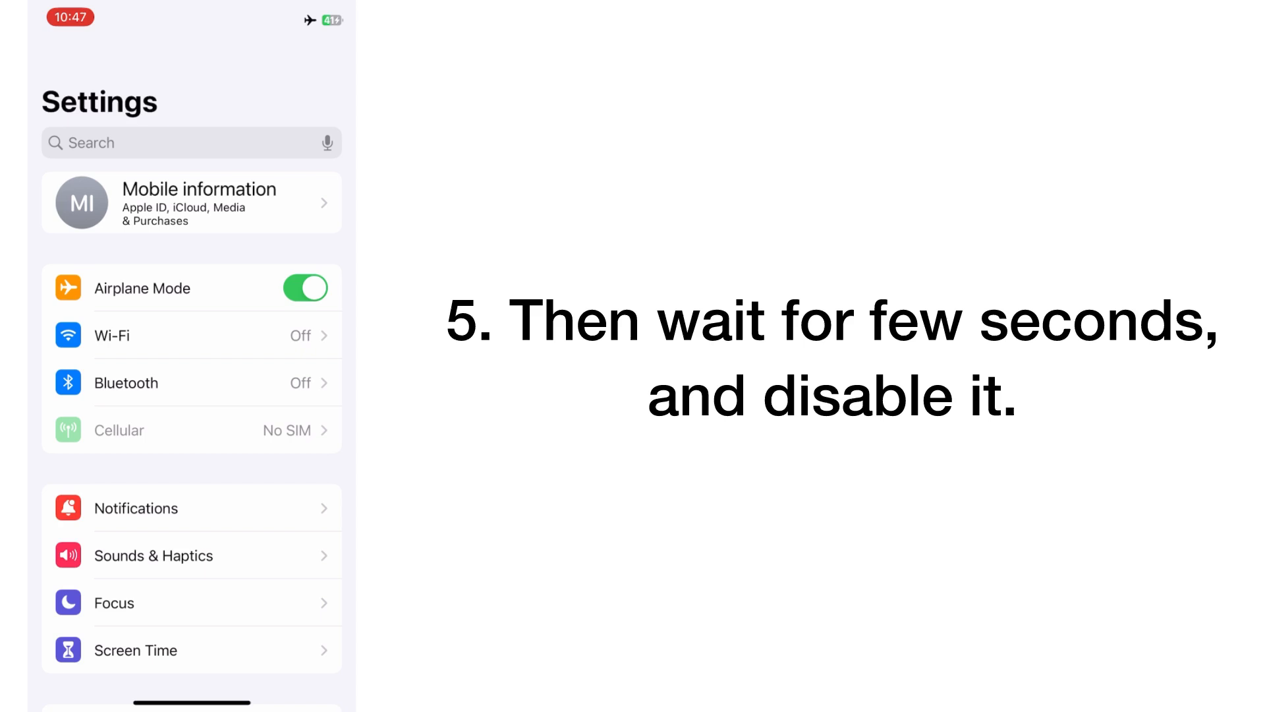
click(304, 287)
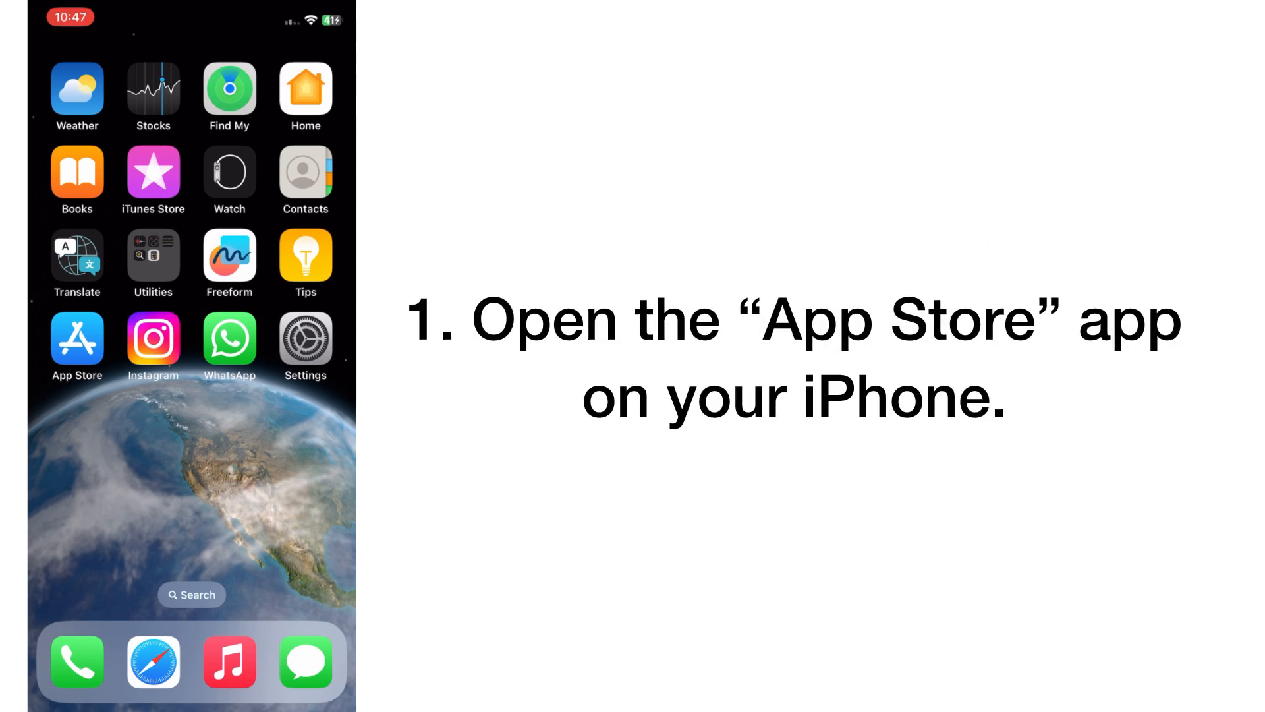
Step: Search the App Store for 'insta' to find Instagram
click(76, 344)
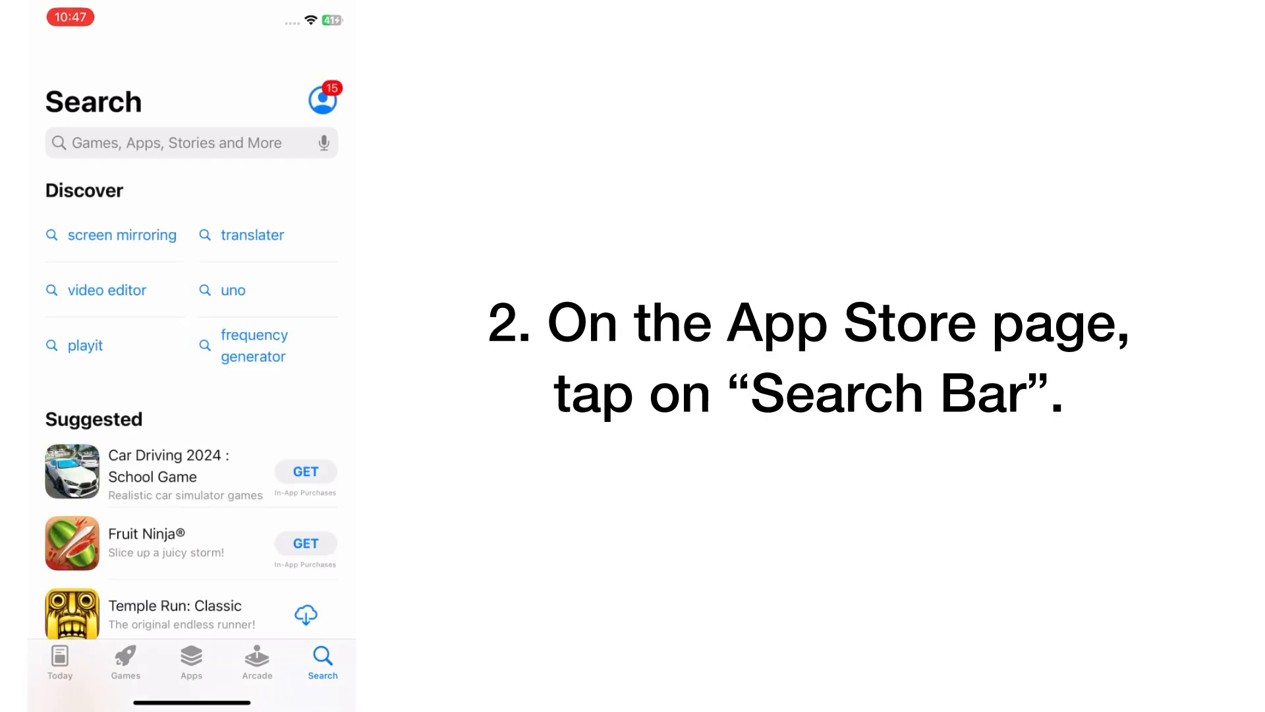
click(178, 143)
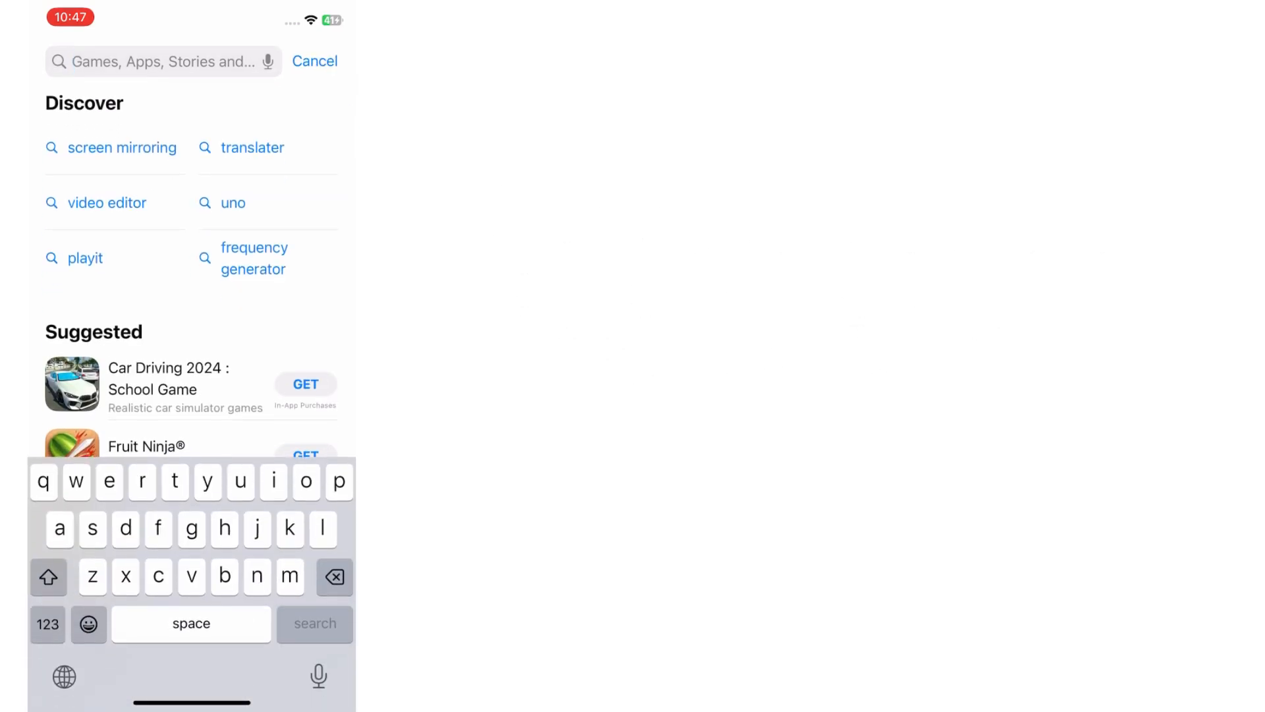
text(insta)
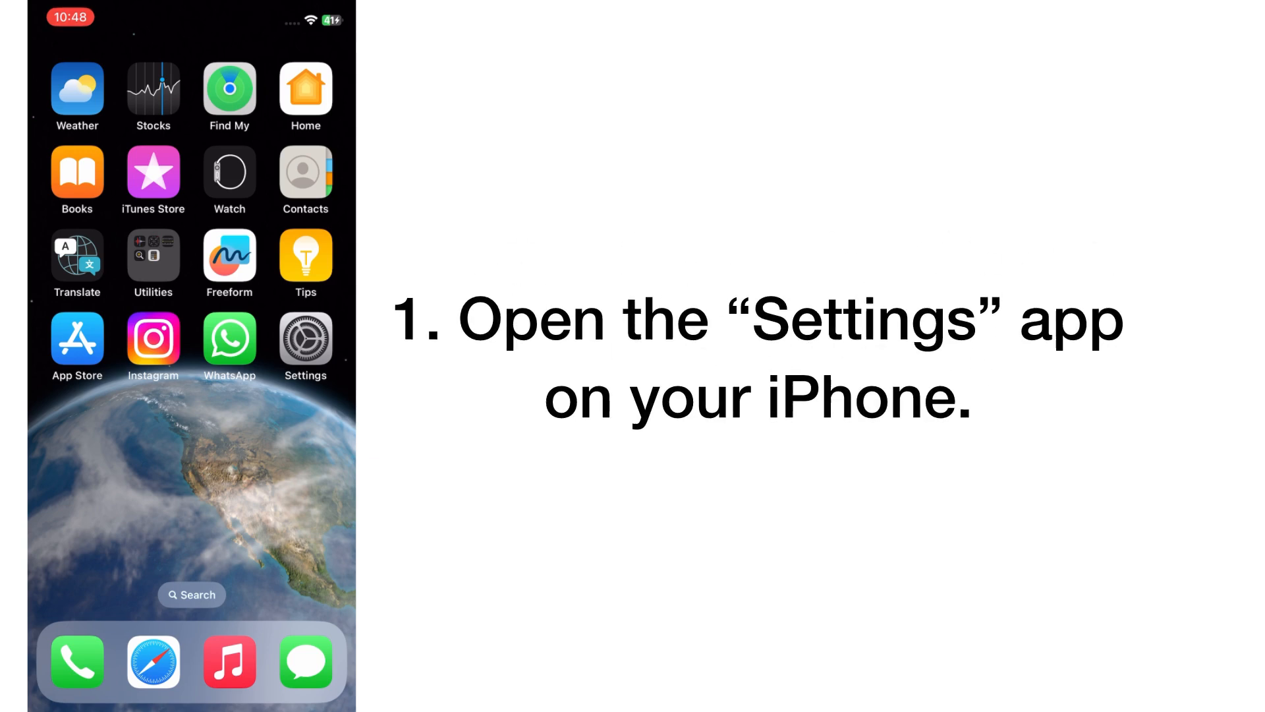
Step: Open Settings > General and scroll to the bottom where Shut Down appears
click(304, 343)
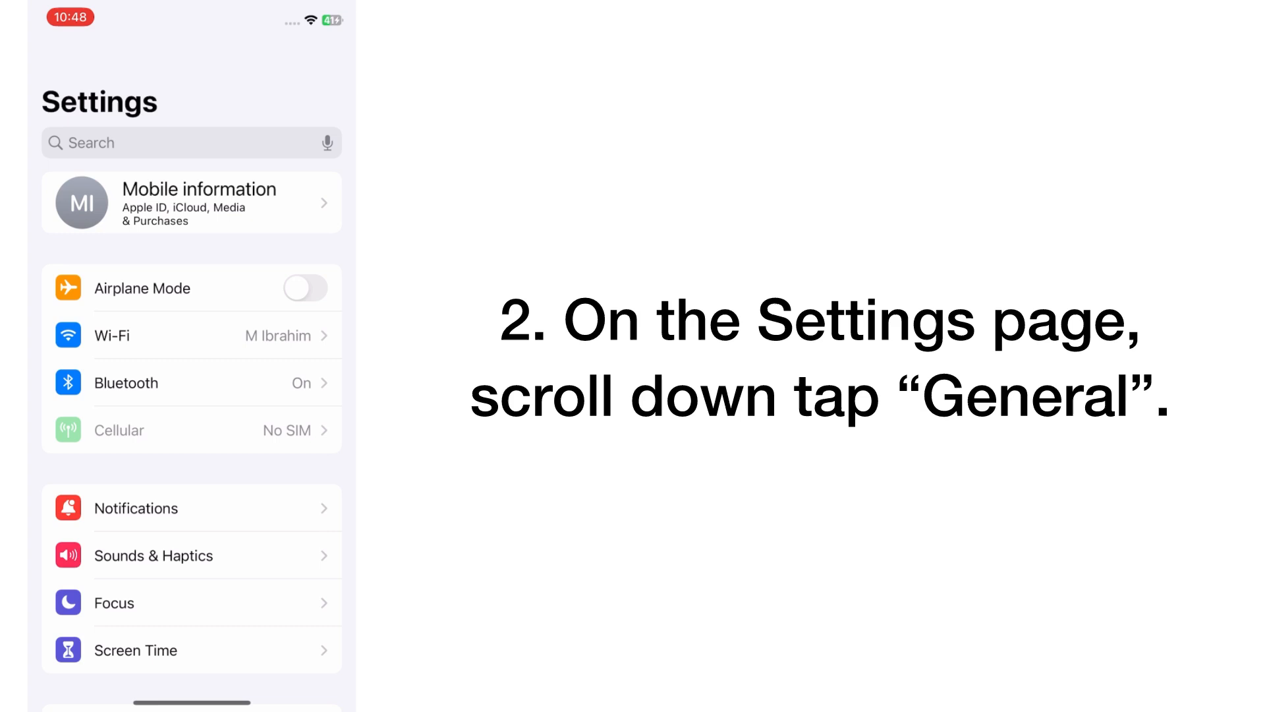
scroll(down, 3)
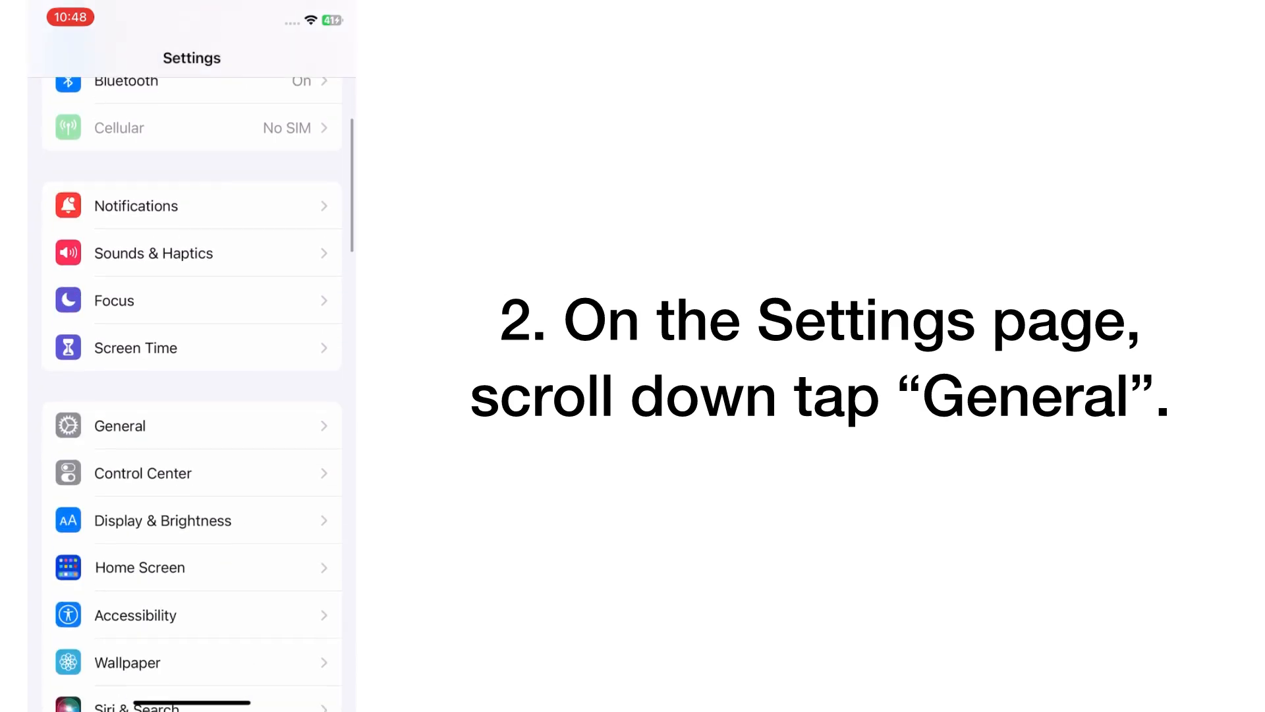
click(119, 425)
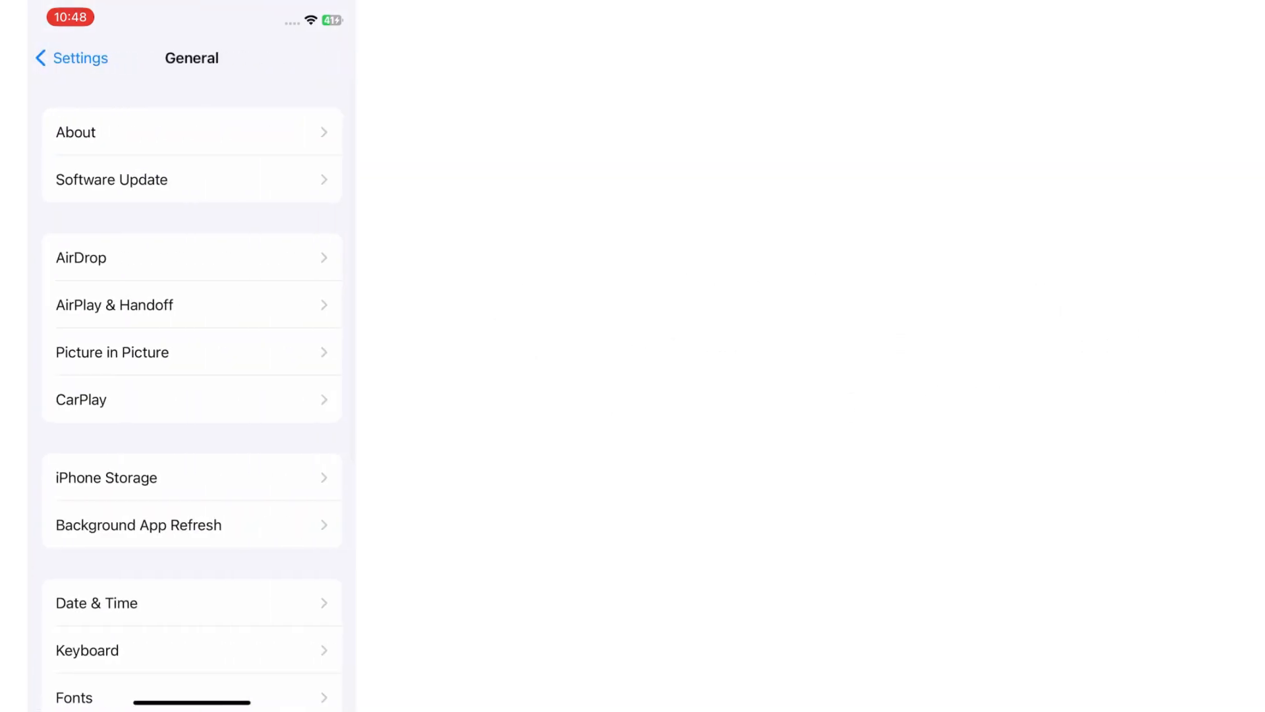
scroll(down, 3)
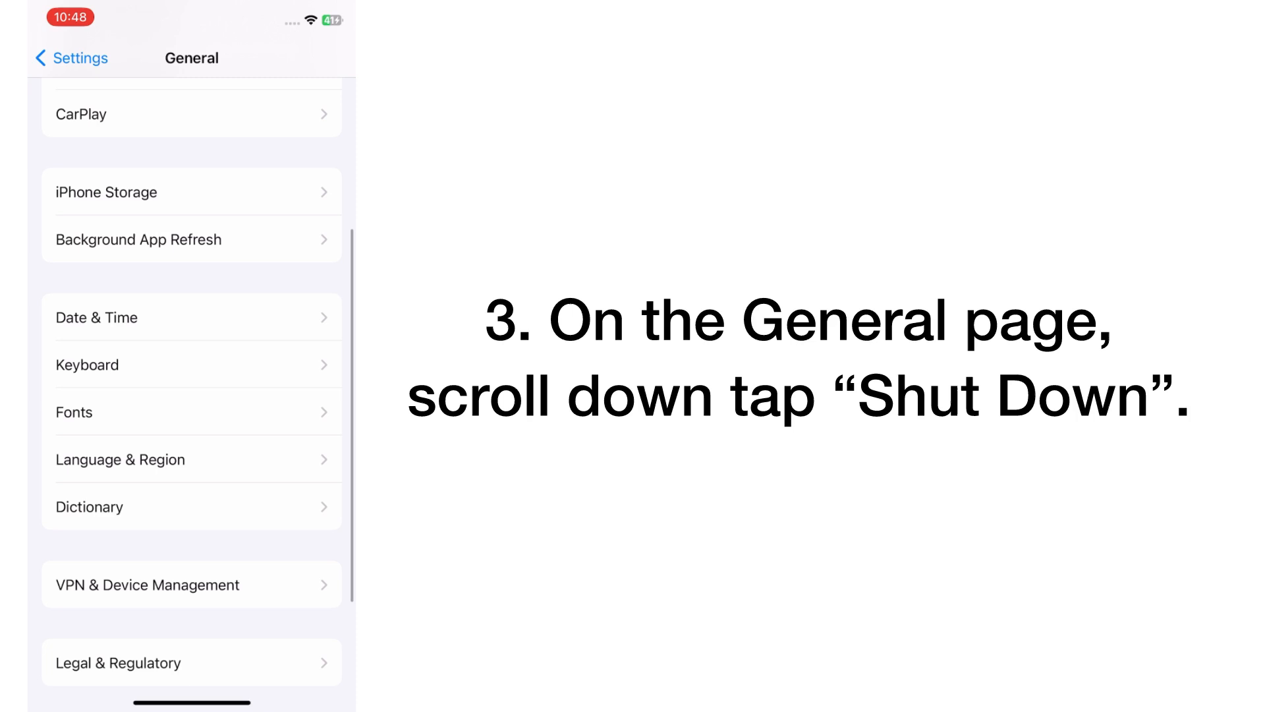
scroll(down, 3)
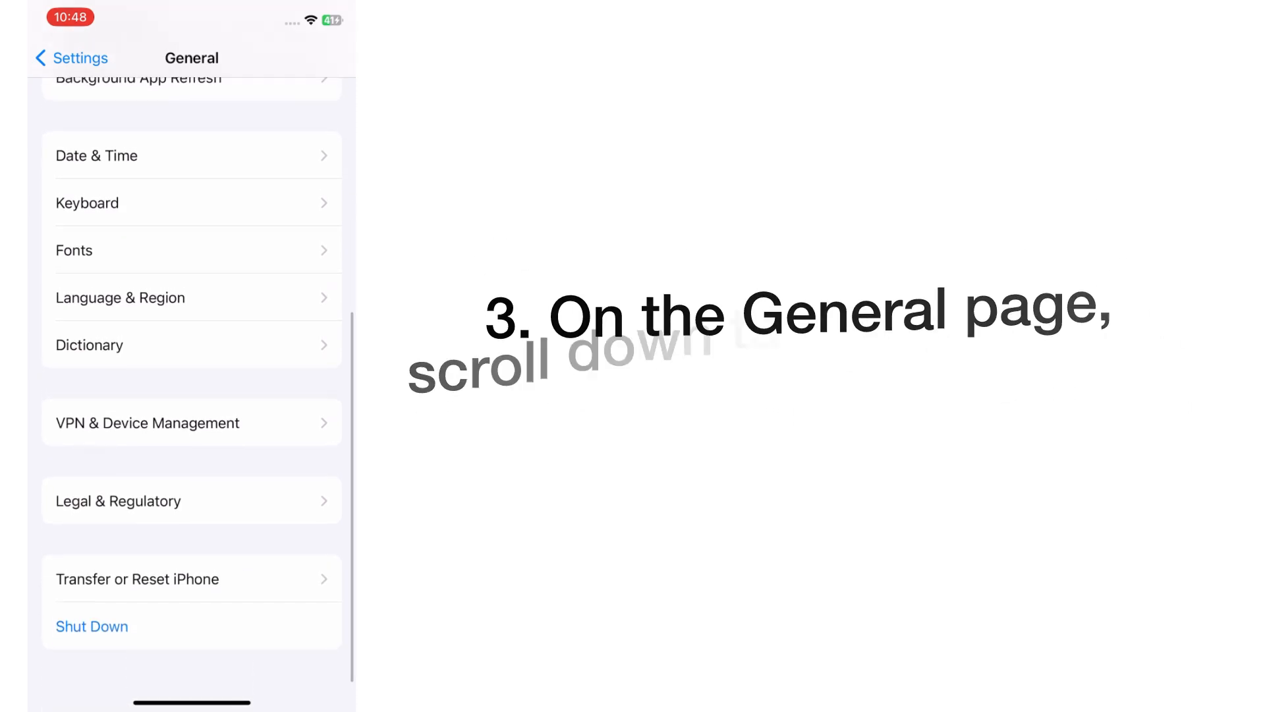
Step: Choose Shut Down and slide to power off the iPhone
click(91, 626)
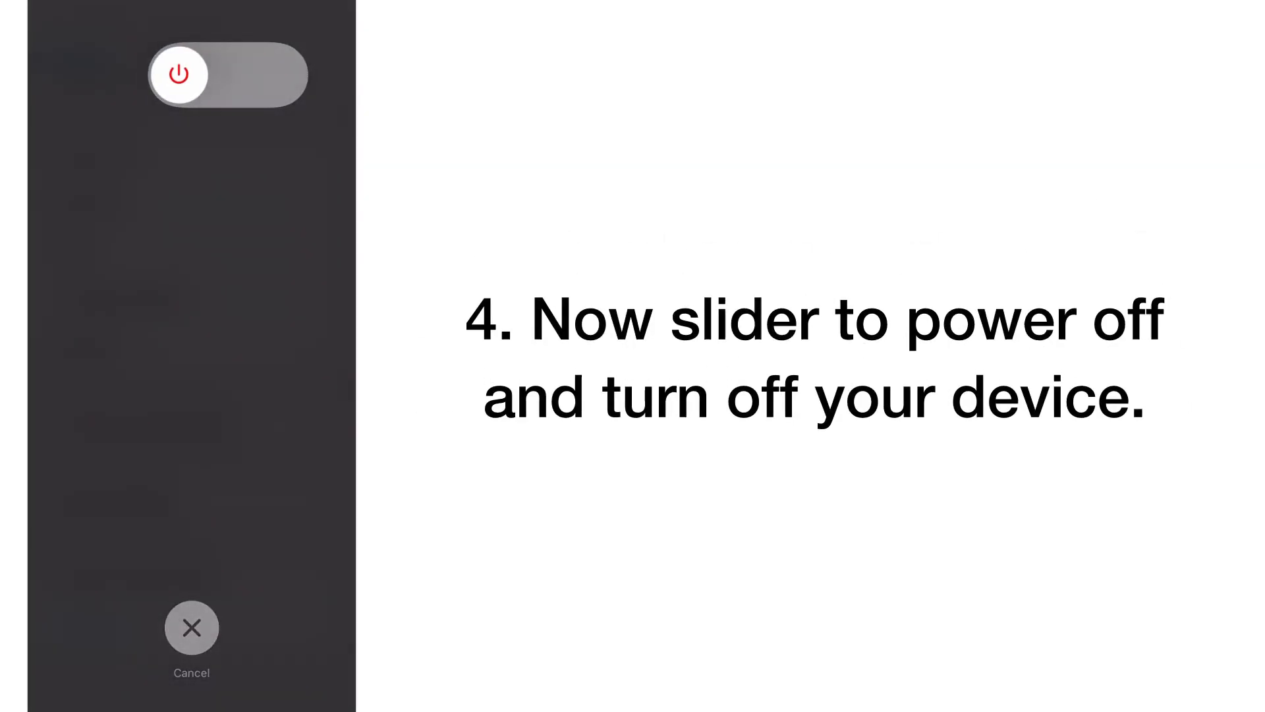
drag(179, 74, 255, 74)
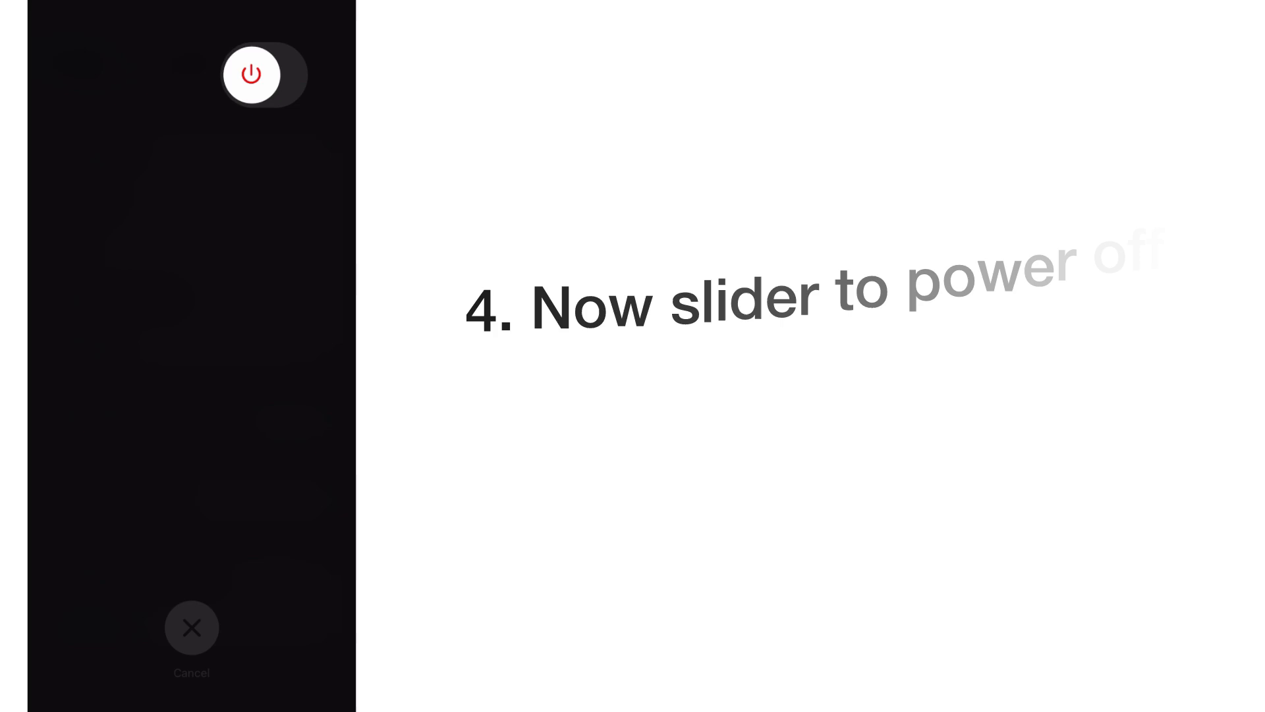